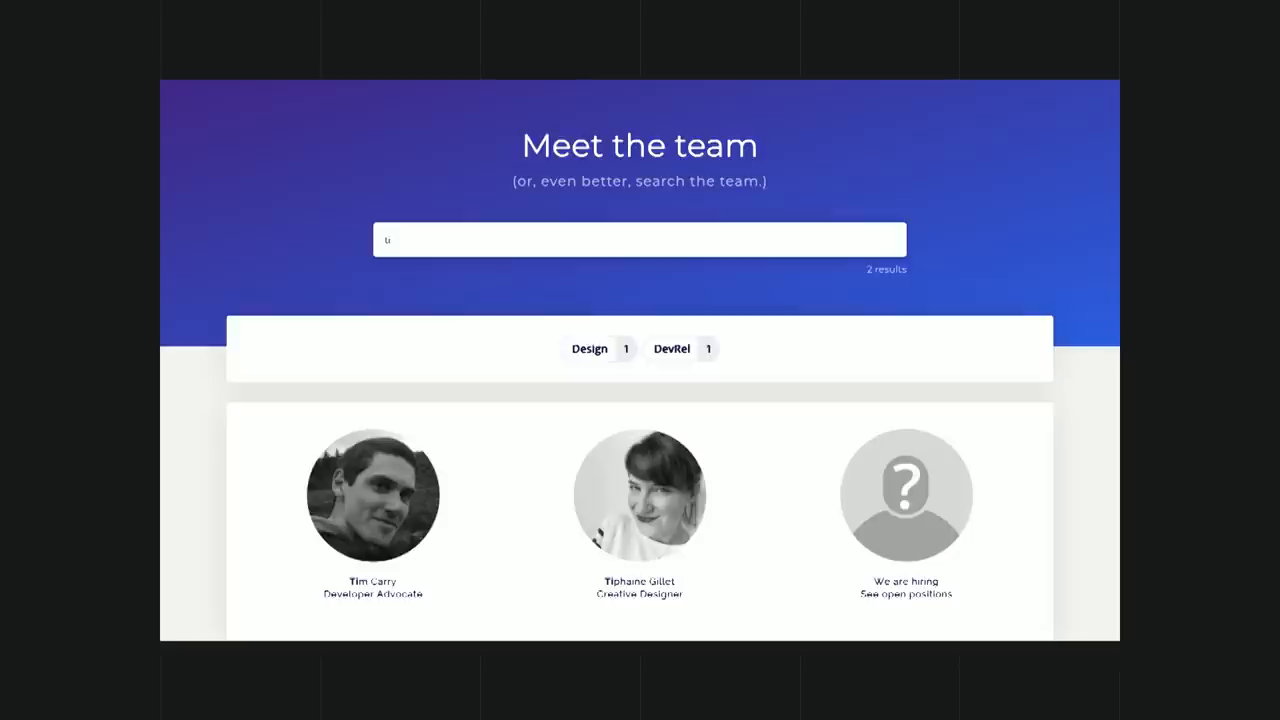
pyautogui.write('ti')
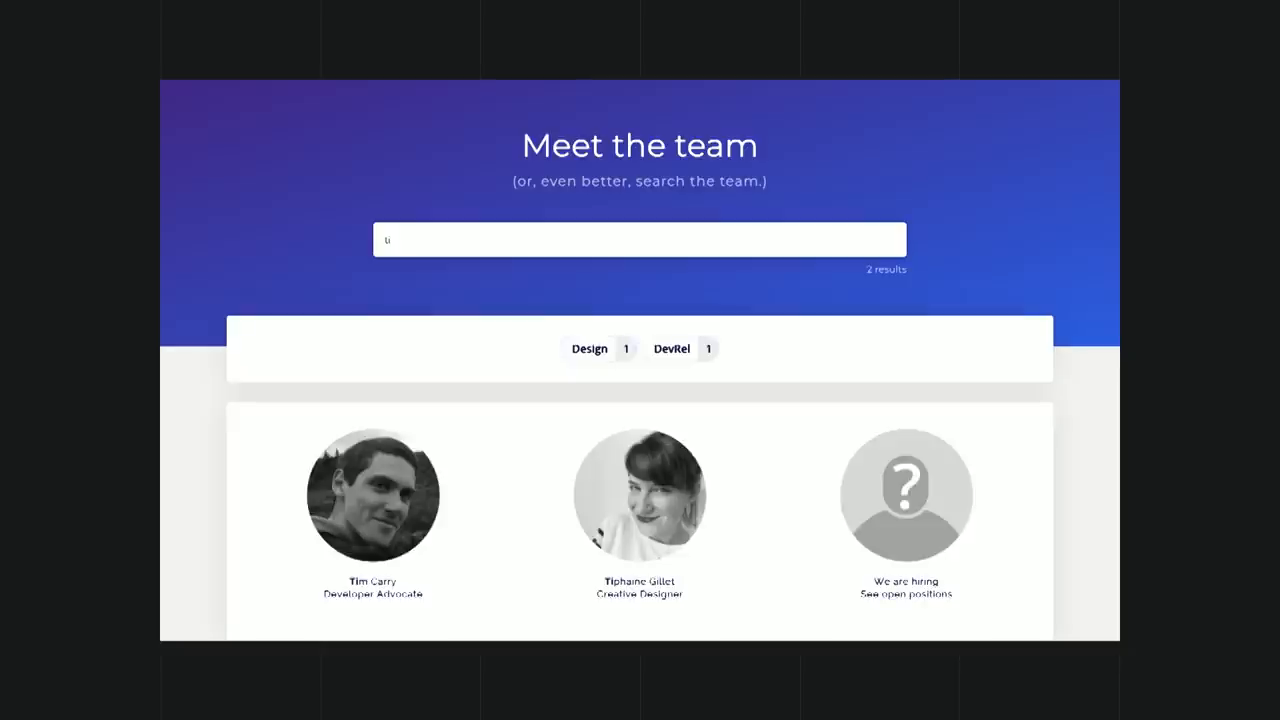